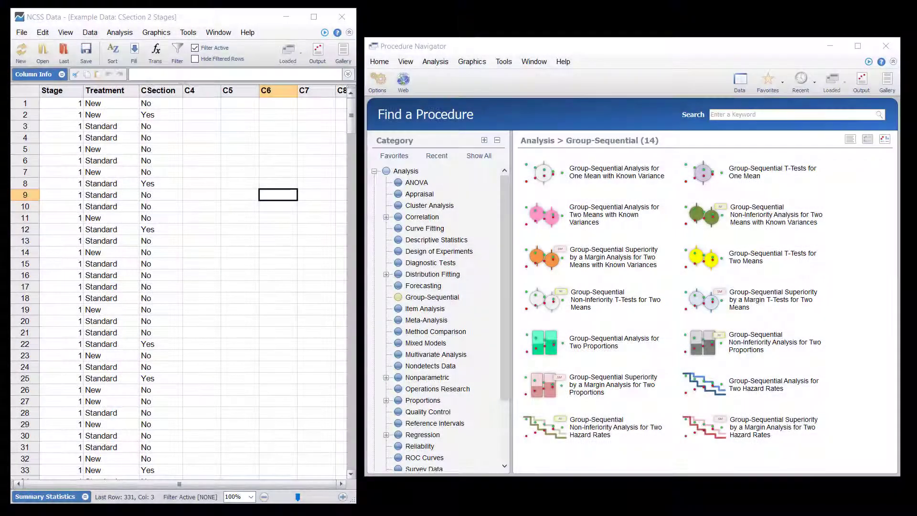
- Launch Two Proportions group-sequential analysis and run it with CSection, Treatment and Stage variables
{"action": "left_click", "coordinate": [595, 342]}
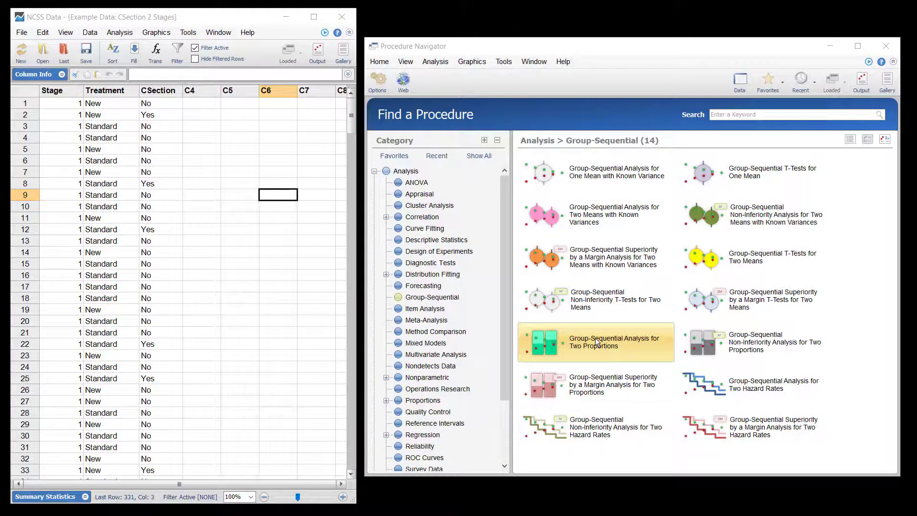
{"action": "double_click", "coordinate": [596, 342]}
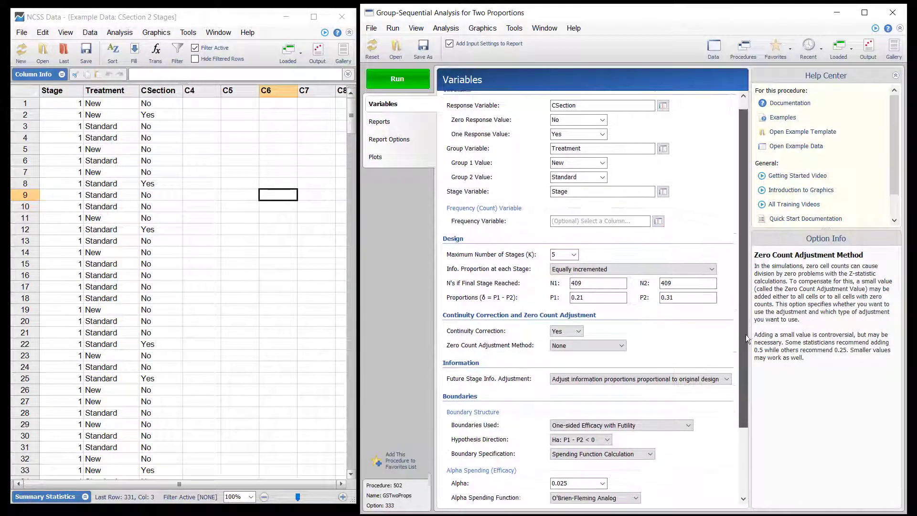
{"action": "scroll", "scroll_direction": "down", "scroll_amount": 3}
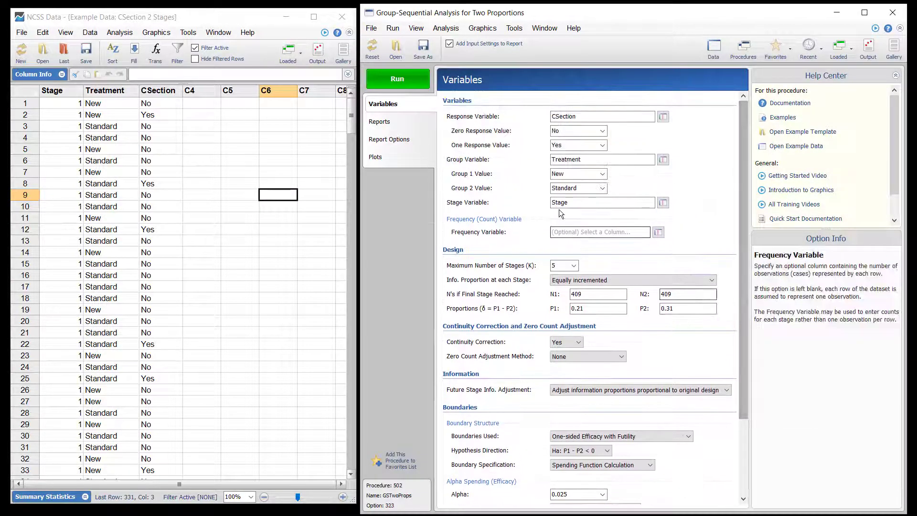
{"action": "left_click", "coordinate": [397, 79]}
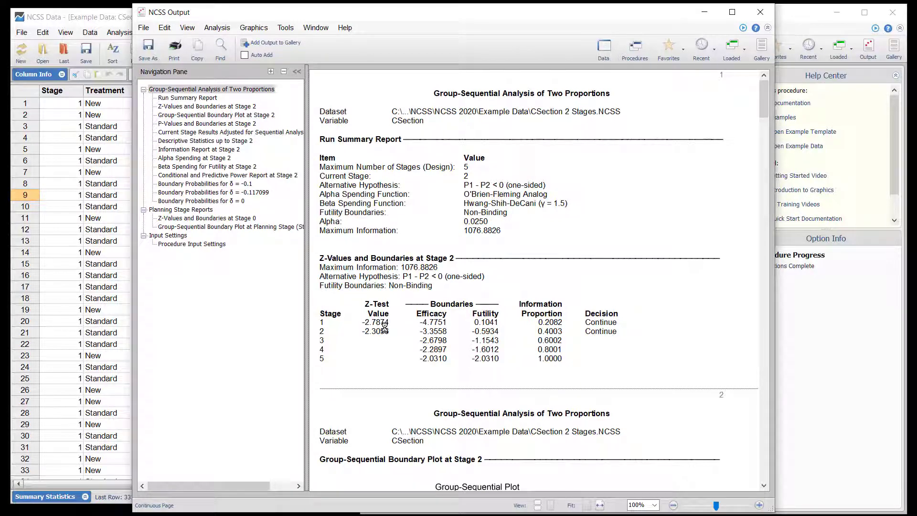
{"action": "mouse_move", "coordinate": [420, 349]}
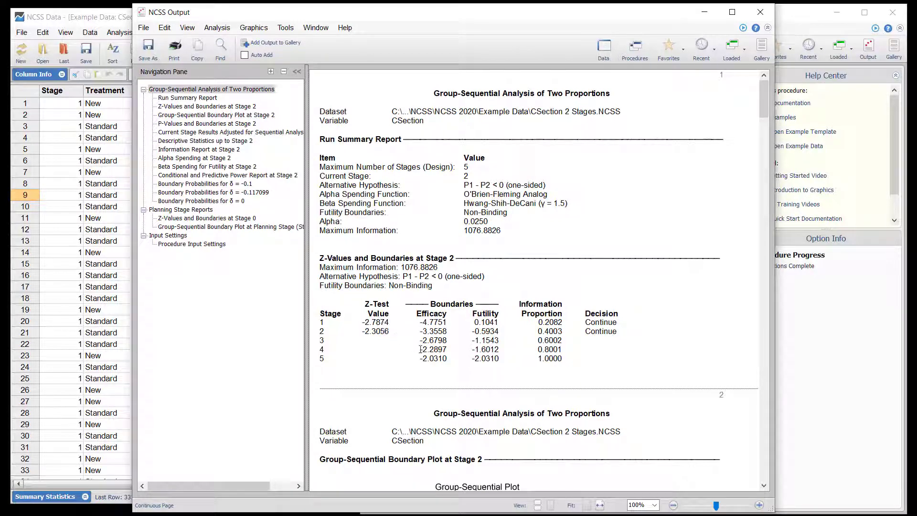
- Review the stage 2 boundary tables, plot and probabilities, then close the output window
{"action": "scroll", "scroll_direction": "down", "scroll_amount": 3}
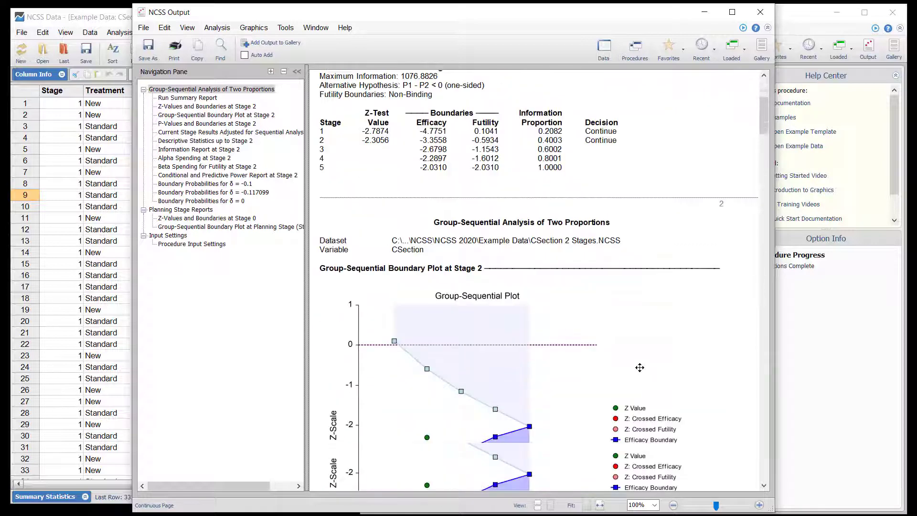
{"action": "scroll", "scroll_direction": "down", "scroll_amount": 3}
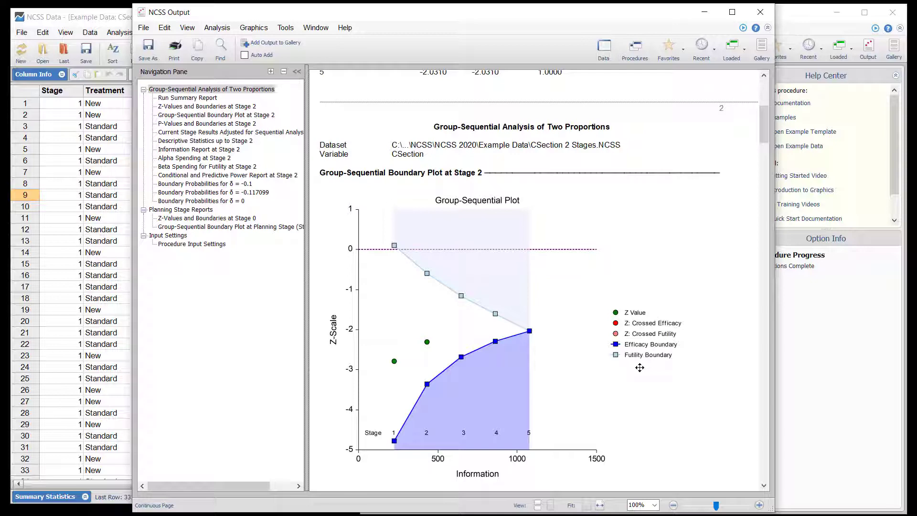
{"action": "scroll", "scroll_direction": "down", "scroll_amount": 3}
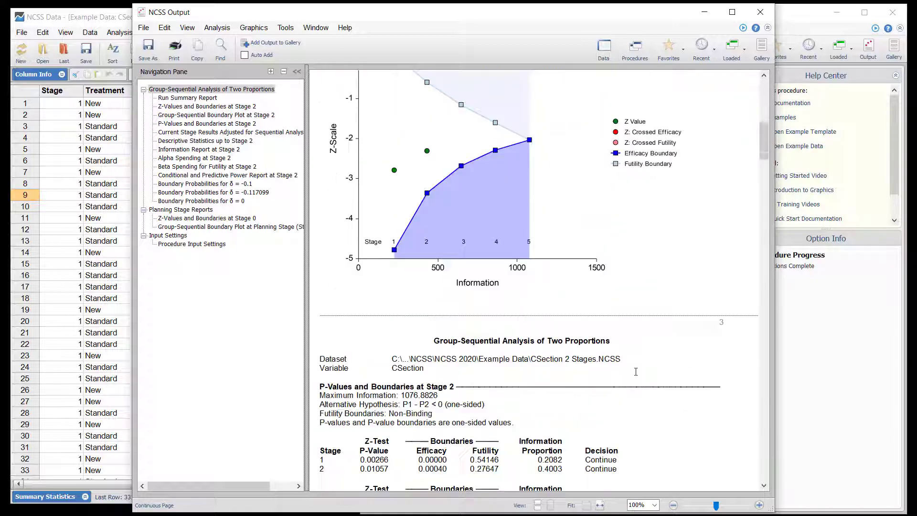
{"action": "scroll", "scroll_direction": "down", "scroll_amount": 3}
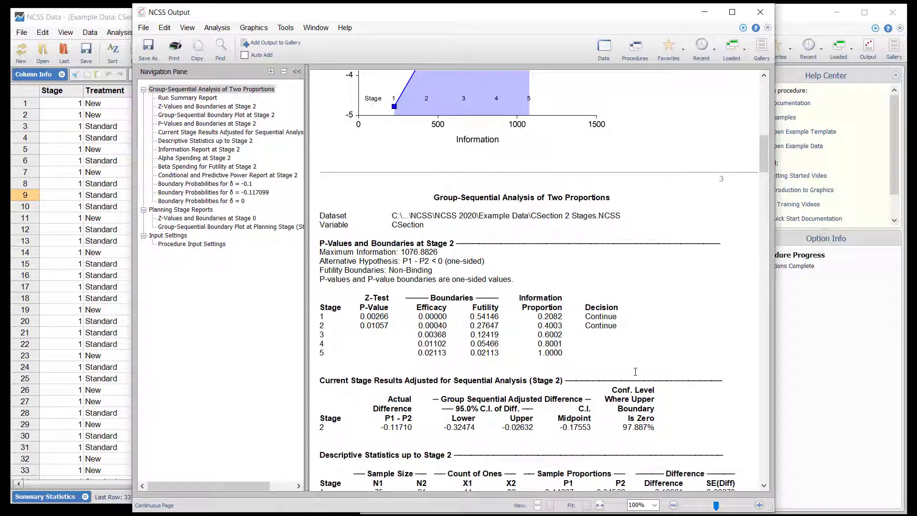
{"action": "scroll", "scroll_direction": "down", "scroll_amount": 3}
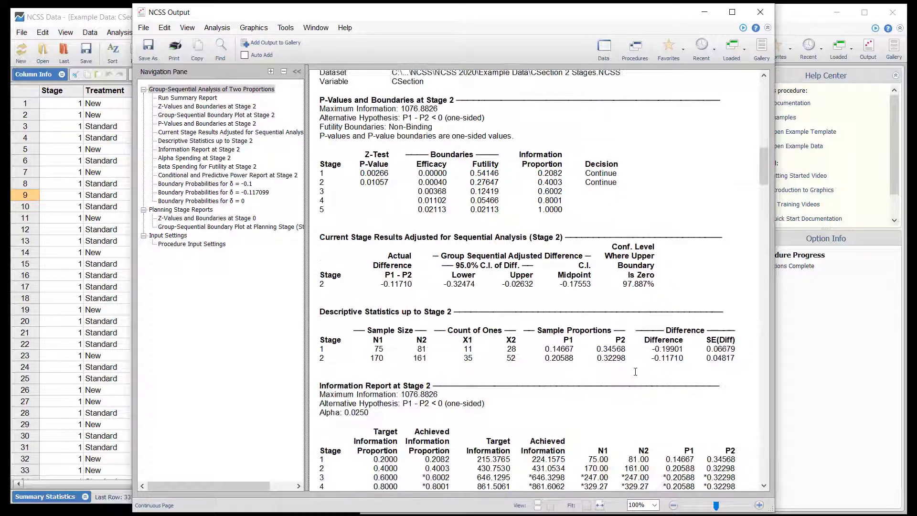
{"action": "scroll", "scroll_direction": "down", "scroll_amount": 3}
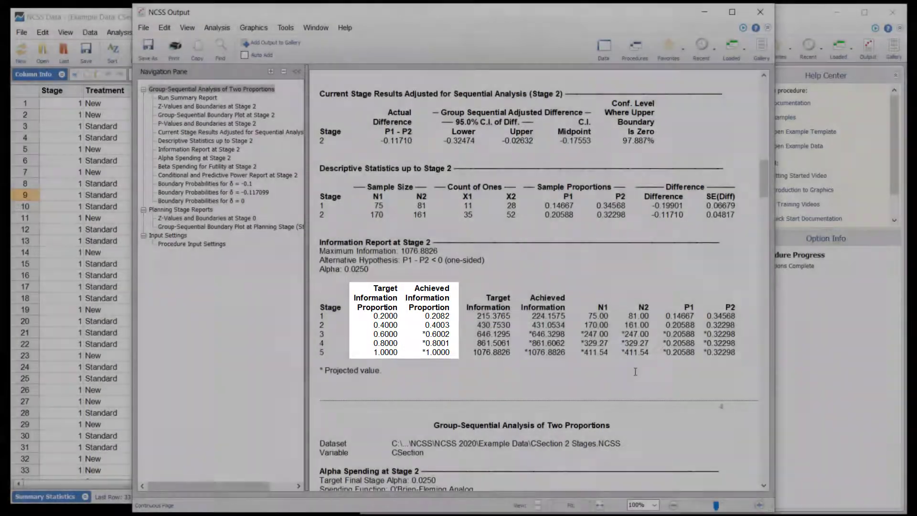
{"action": "scroll", "scroll_direction": "down", "scroll_amount": 3}
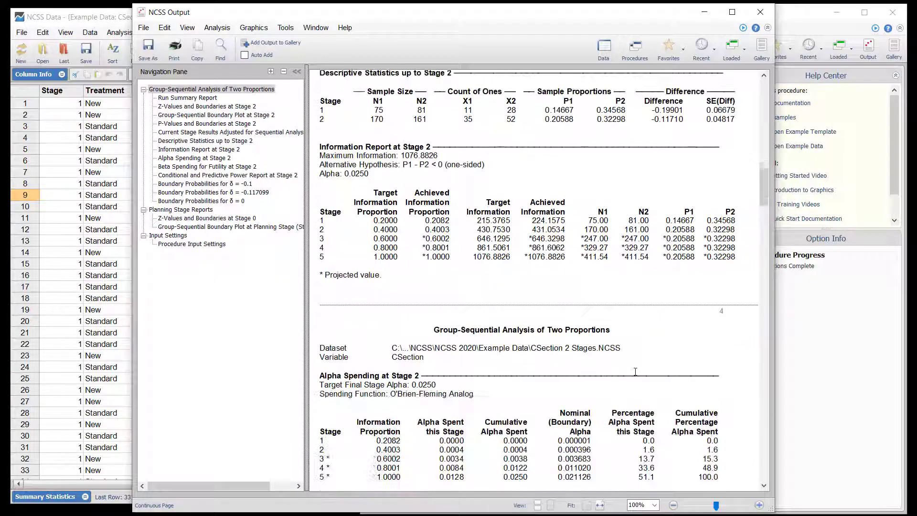
{"action": "scroll", "scroll_direction": "down", "scroll_amount": 3}
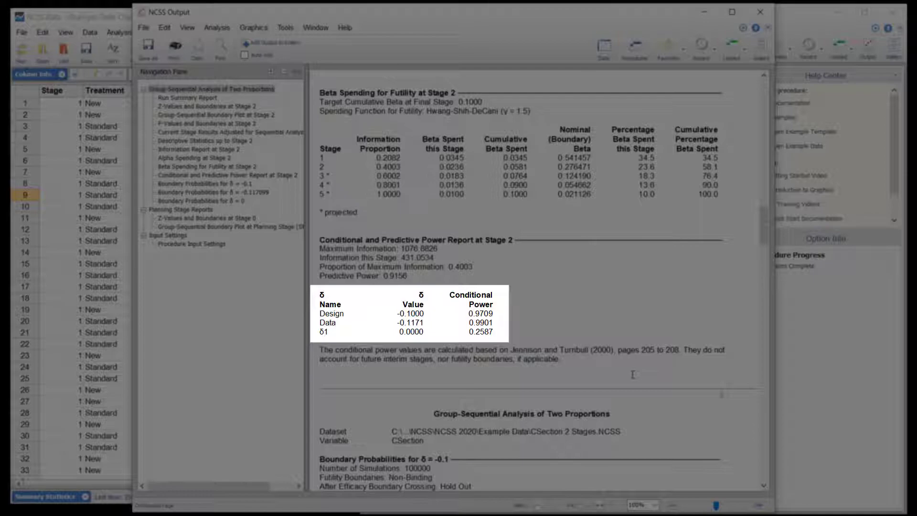
{"action": "scroll", "scroll_direction": "down", "scroll_amount": 3}
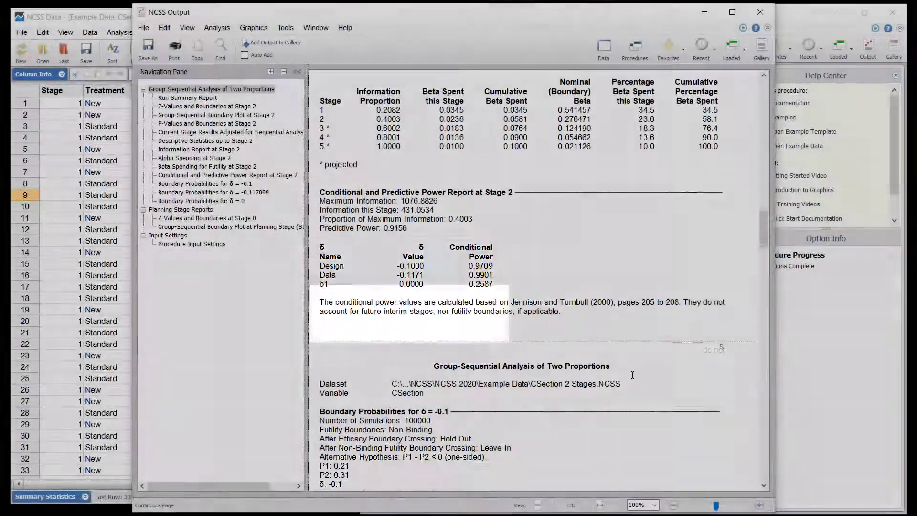
{"action": "scroll", "scroll_direction": "down", "scroll_amount": 3}
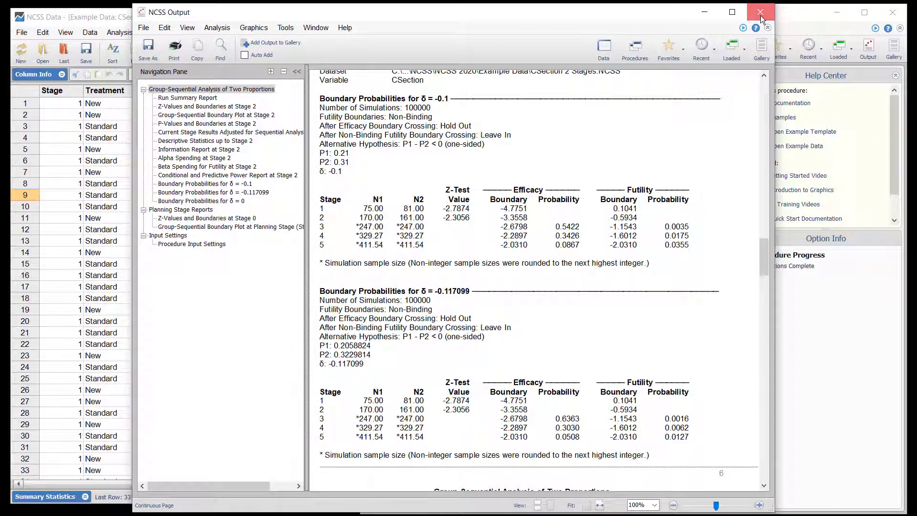
{"action": "left_click", "coordinate": [760, 11]}
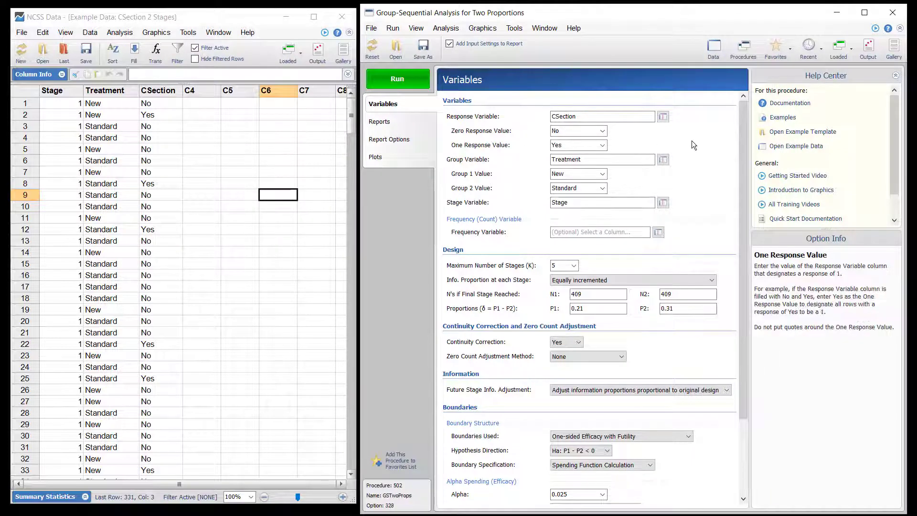
- Load the CSection example dataset, check its stage 3 rows, and rerun the analysis
{"action": "left_click", "coordinate": [796, 145]}
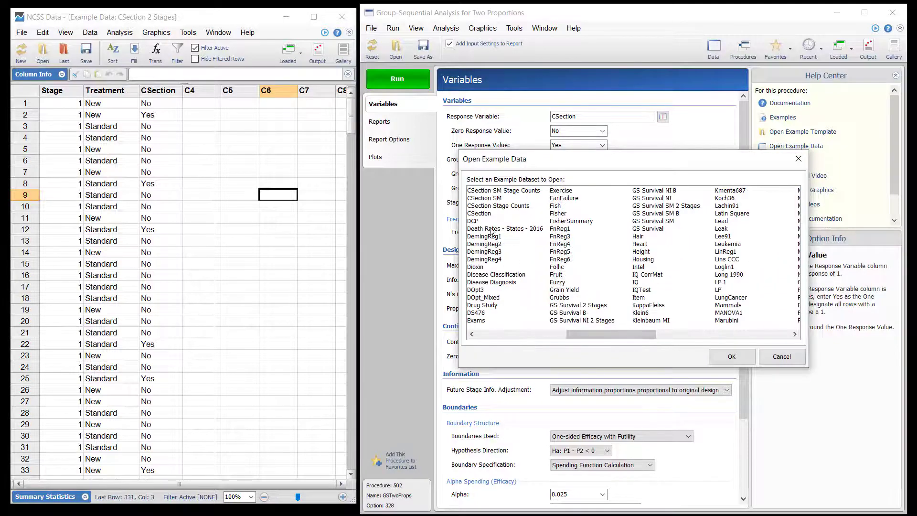
{"action": "left_click", "coordinate": [480, 213]}
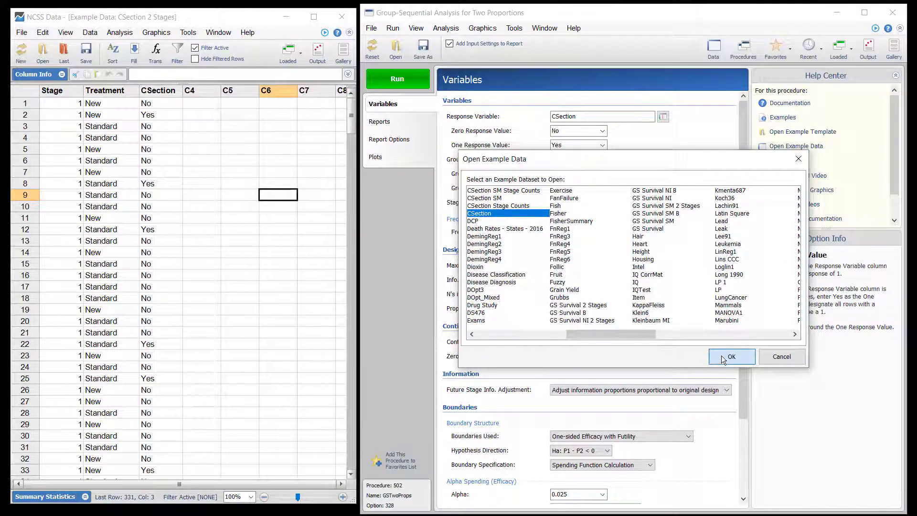
{"action": "left_click", "coordinate": [731, 356]}
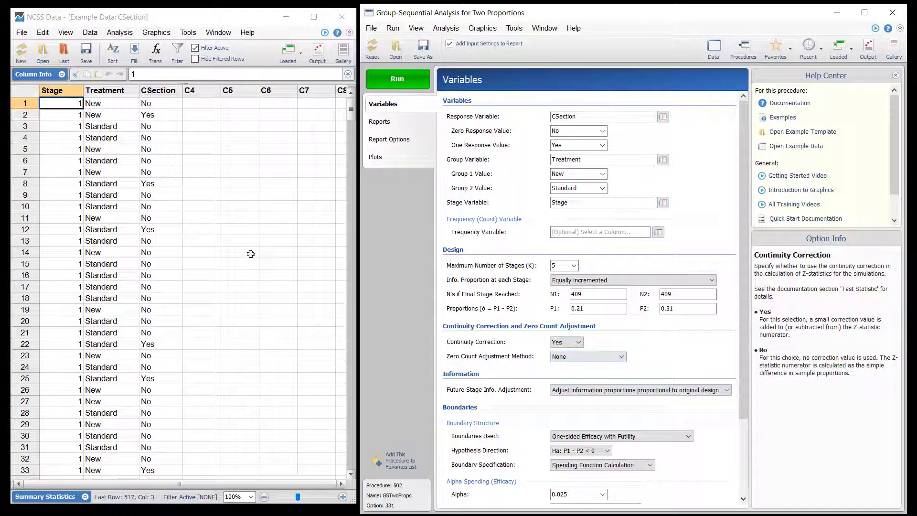
{"action": "scroll", "scroll_direction": "down", "scroll_amount": 3}
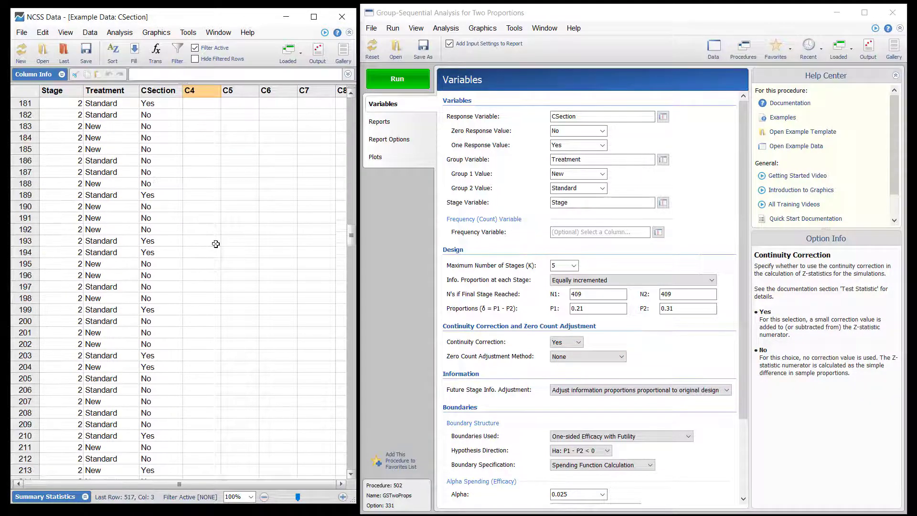
{"action": "scroll", "scroll_direction": "down", "scroll_amount": 3}
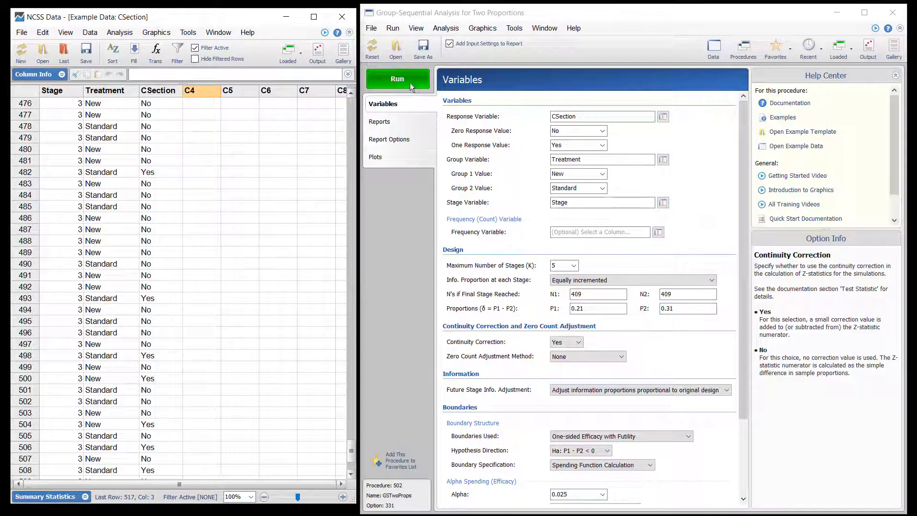
{"action": "left_click", "coordinate": [397, 79]}
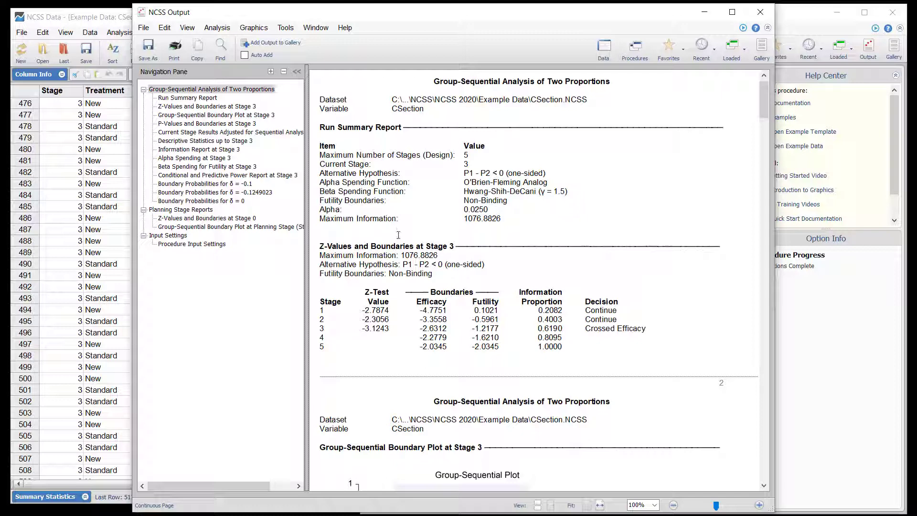
- Scroll the stage 3 report through the boundary plot, P-value boundaries and descriptive statistics
{"action": "scroll", "scroll_direction": "down", "scroll_amount": 3}
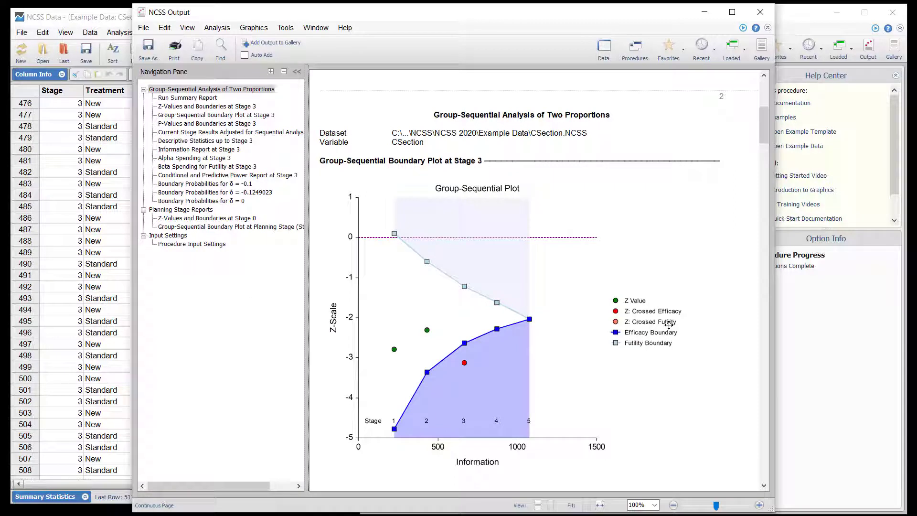
{"action": "mouse_move", "coordinate": [671, 328]}
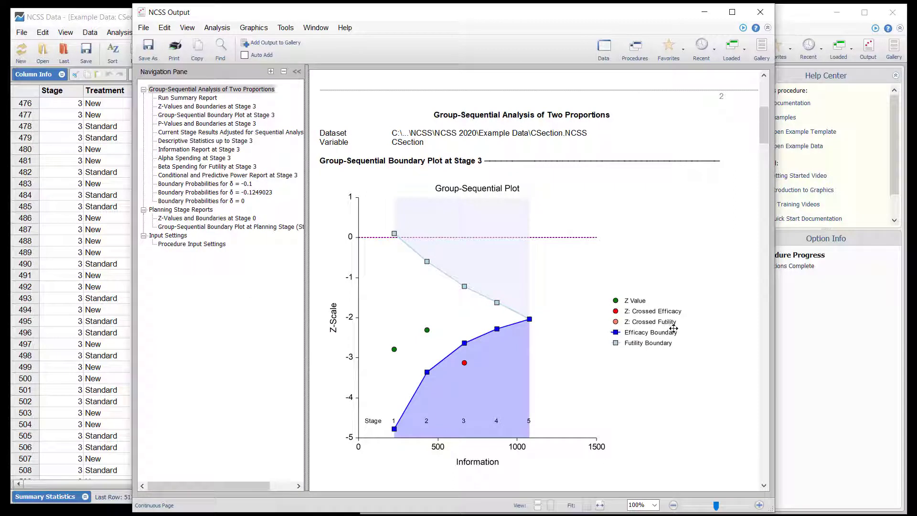
{"action": "mouse_move", "coordinate": [703, 341]}
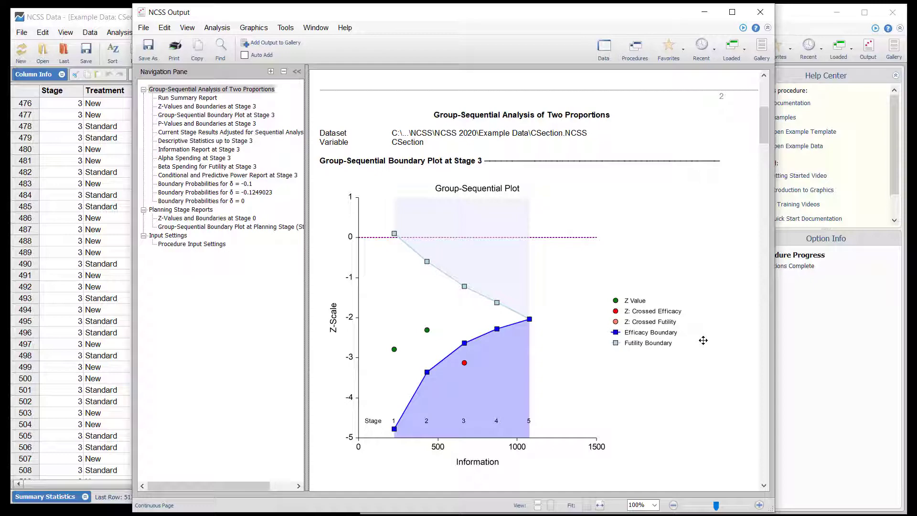
{"action": "scroll", "scroll_direction": "down", "scroll_amount": 3}
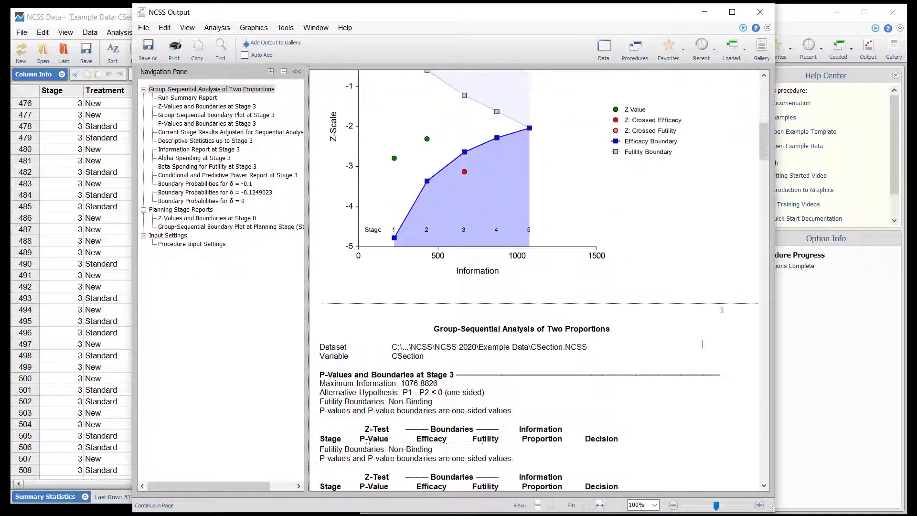
{"action": "scroll", "scroll_direction": "down", "scroll_amount": 3}
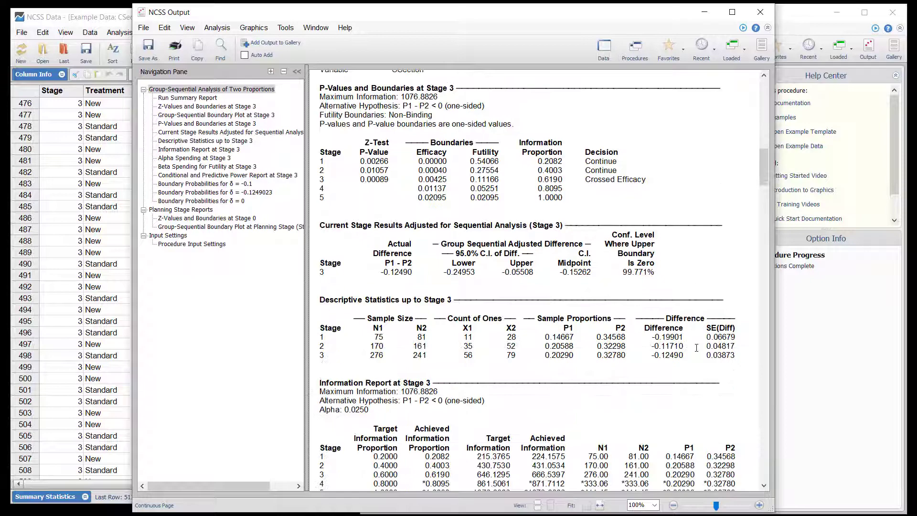